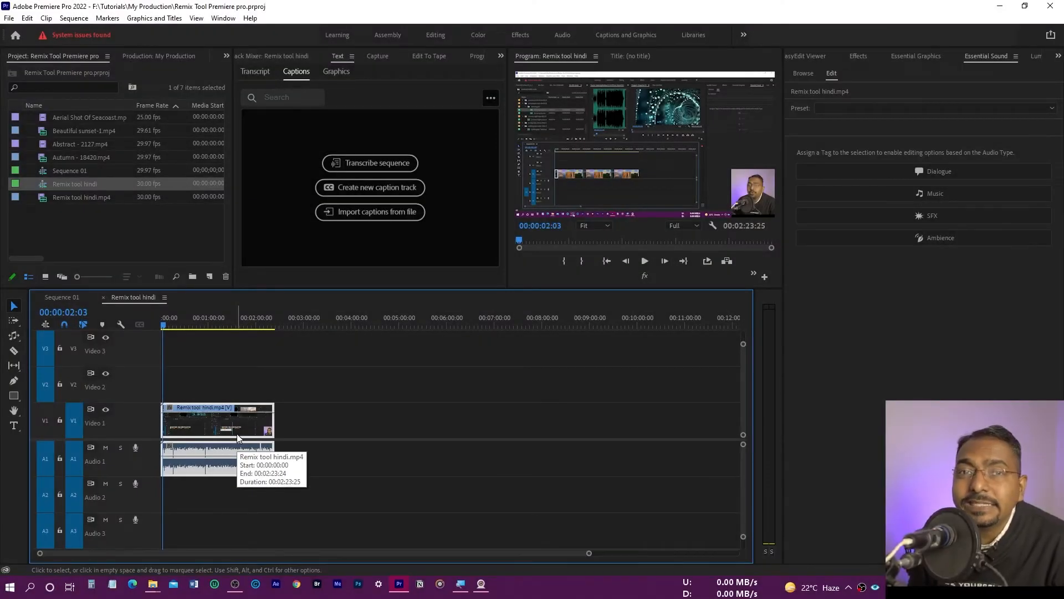
mouse_move(237, 438)
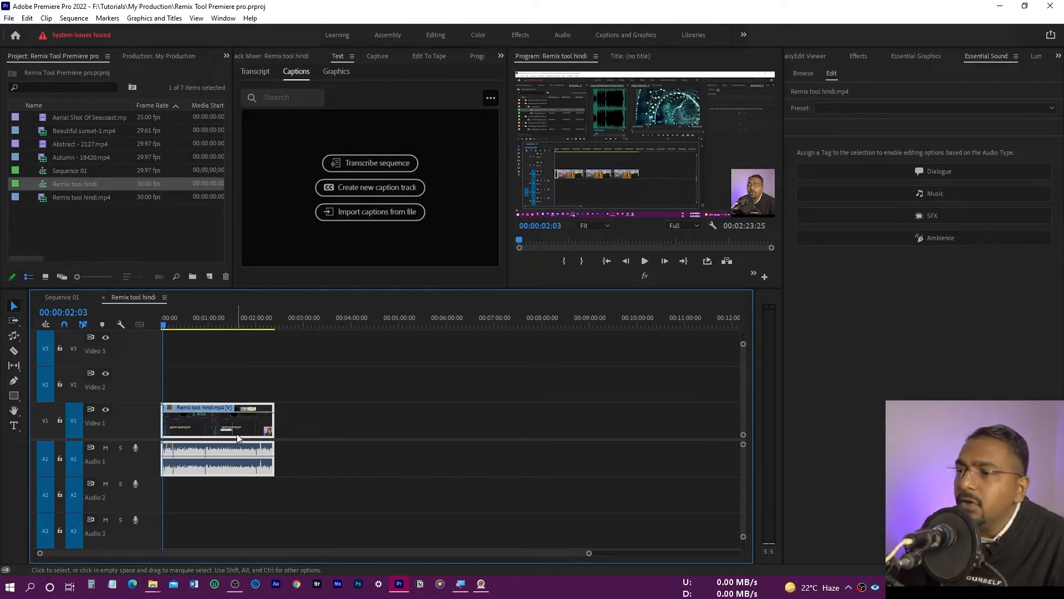
- Fit the entire Remix tool hindi sequence into the timeline view
left_click(229, 392)
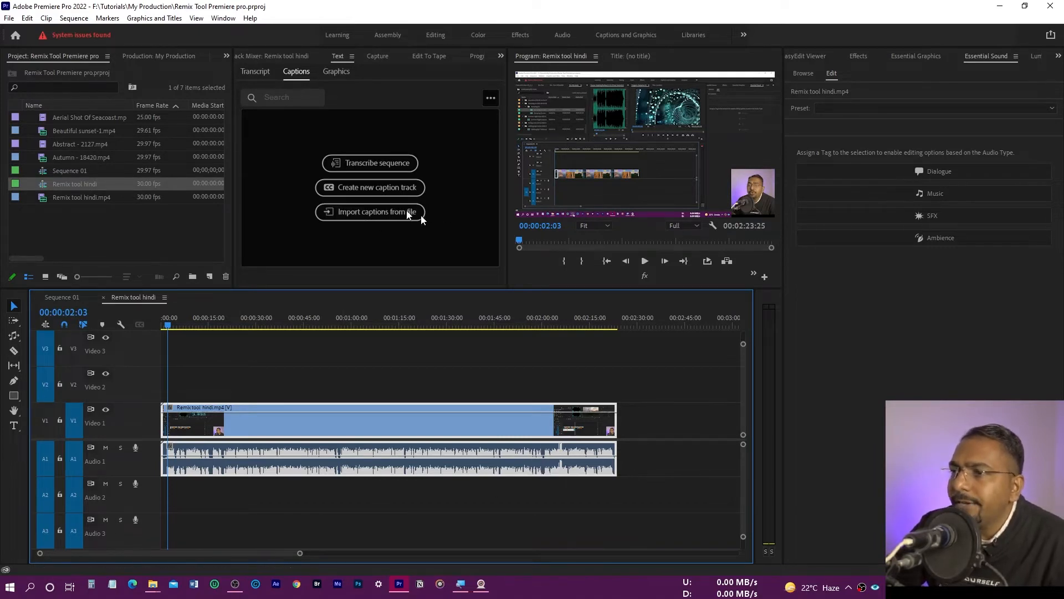
mouse_move(343, 71)
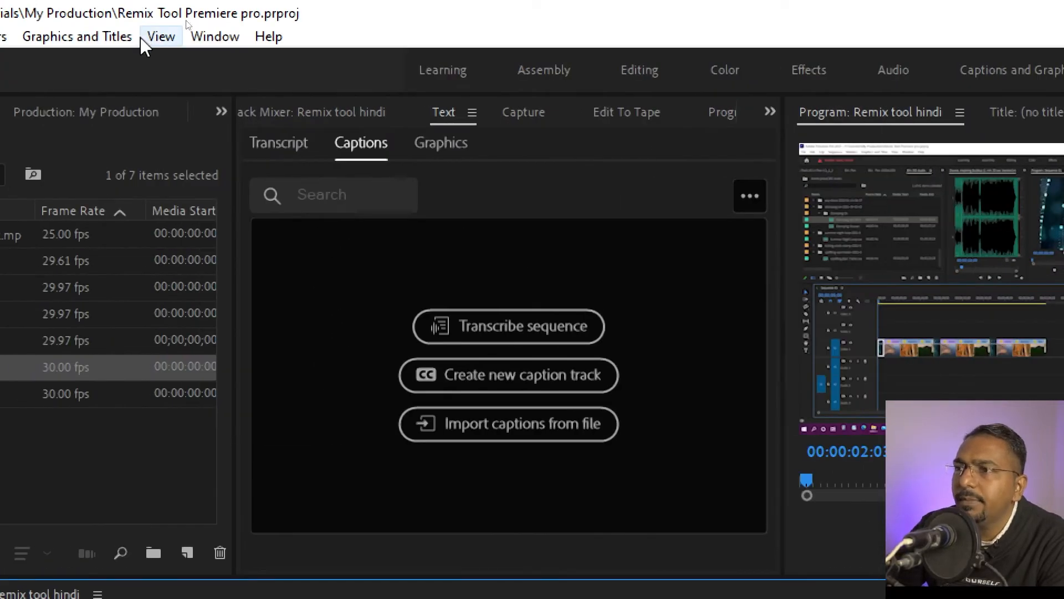
left_click(214, 36)
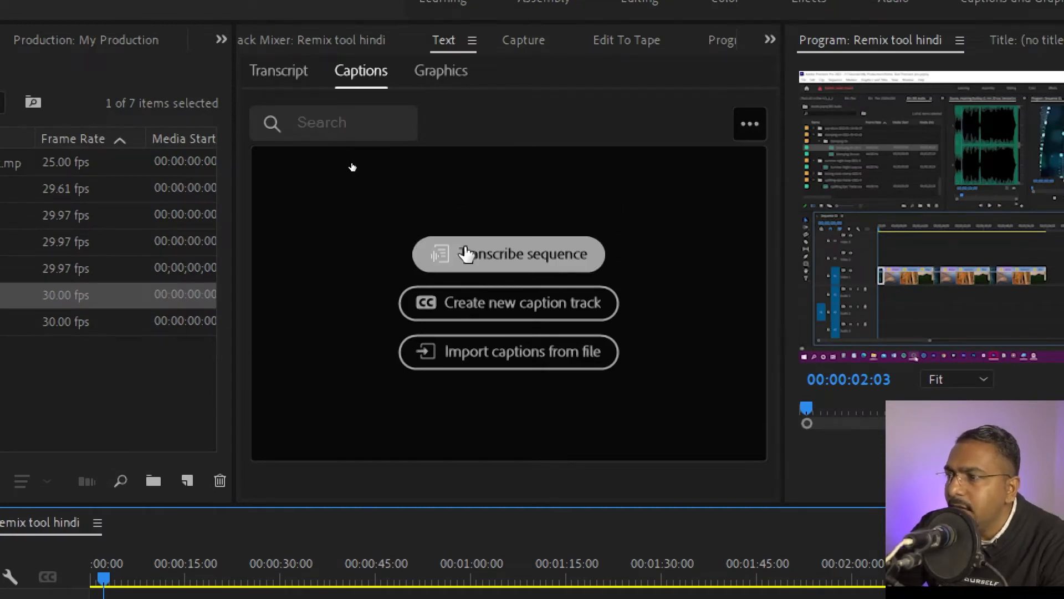
mouse_move(540, 262)
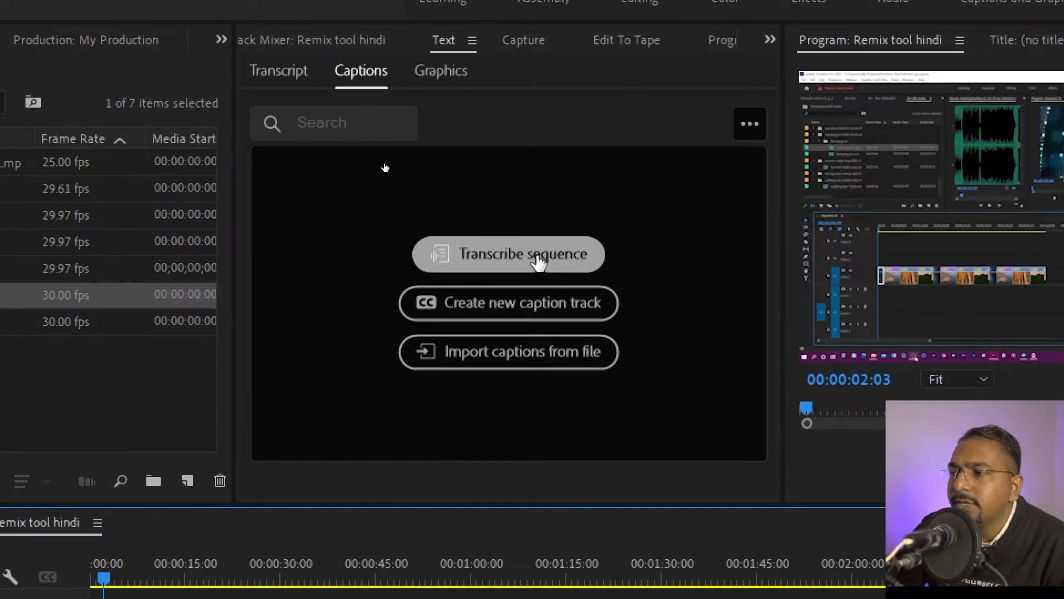
mouse_move(523, 282)
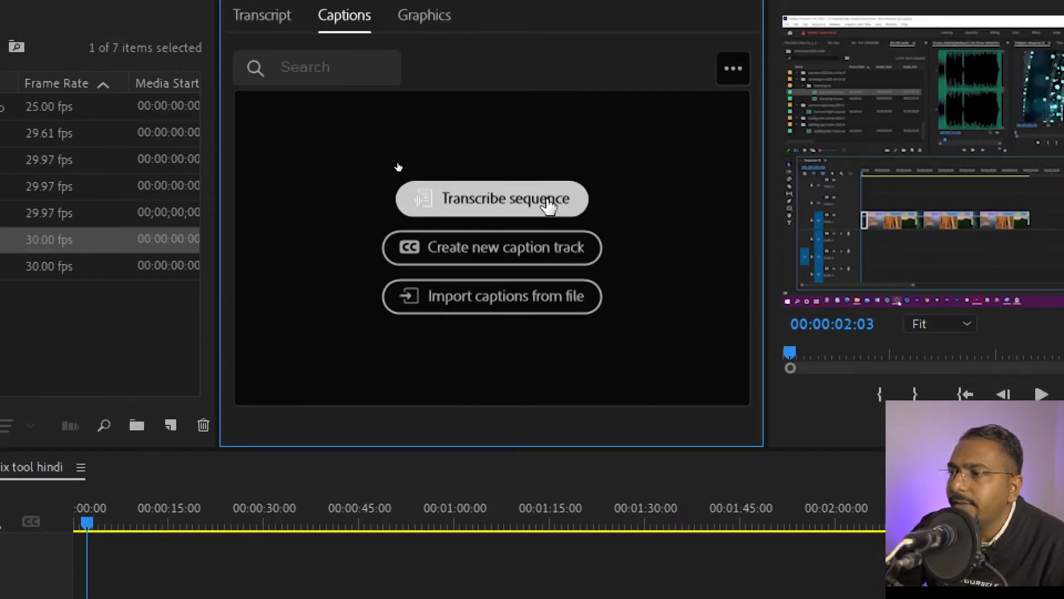
- Start a transcript for the sequence, analyzing only the Audio 1 track
left_click(491, 199)
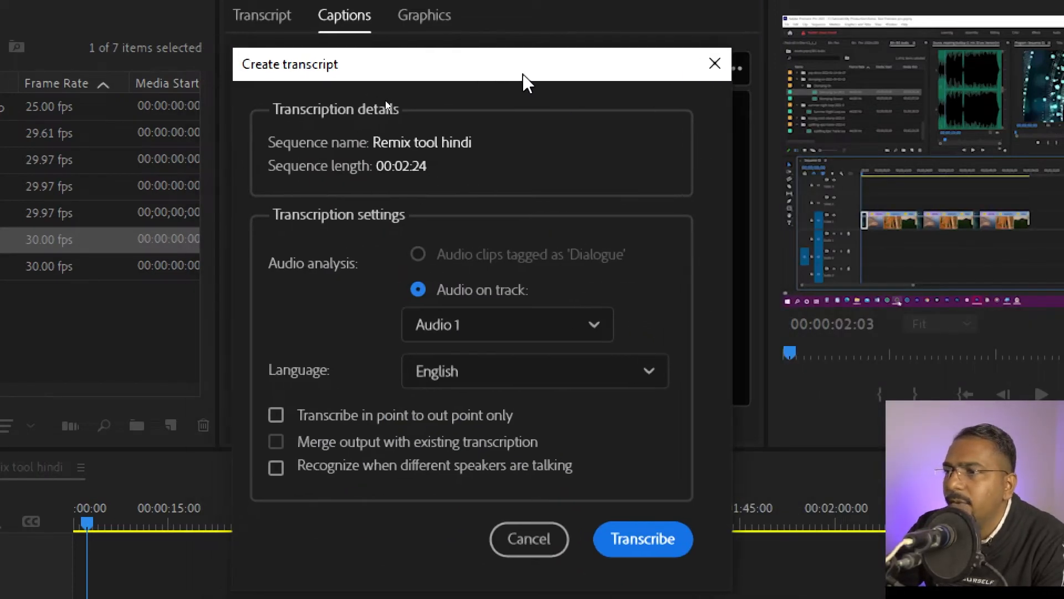
mouse_move(537, 356)
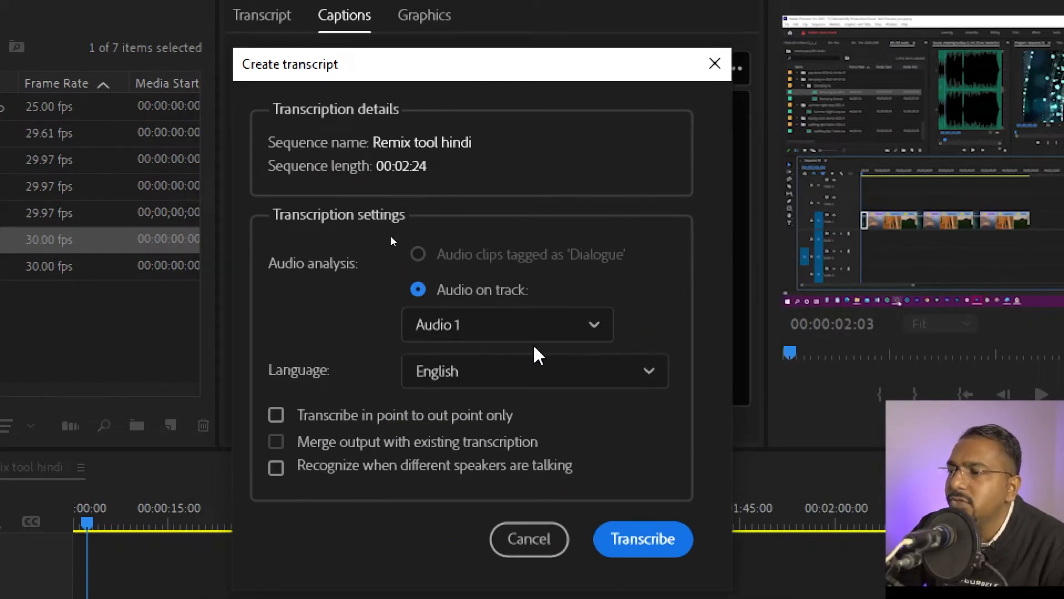
left_click(507, 324)
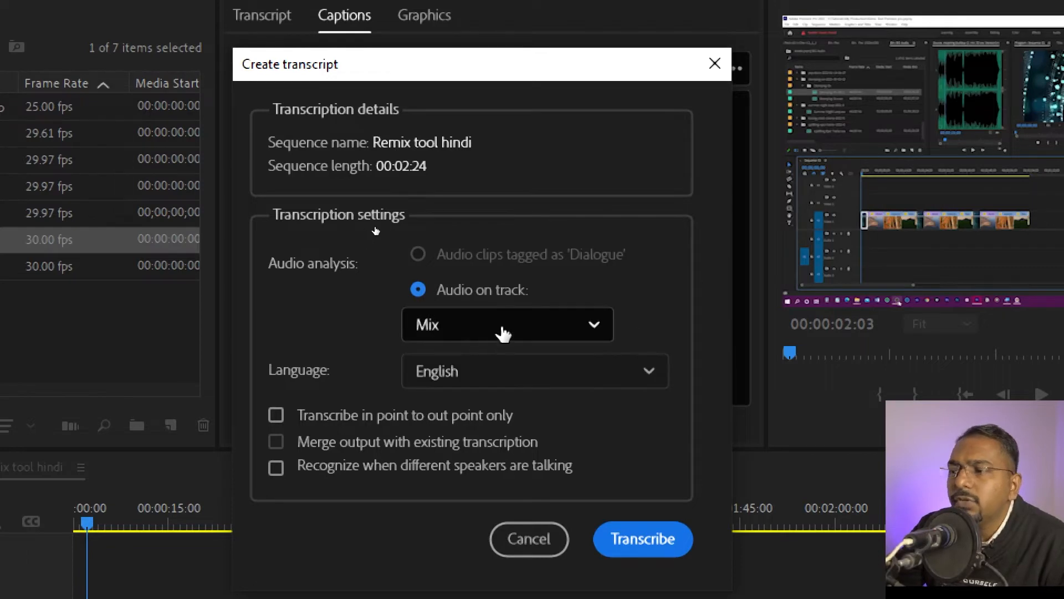
left_click(507, 324)
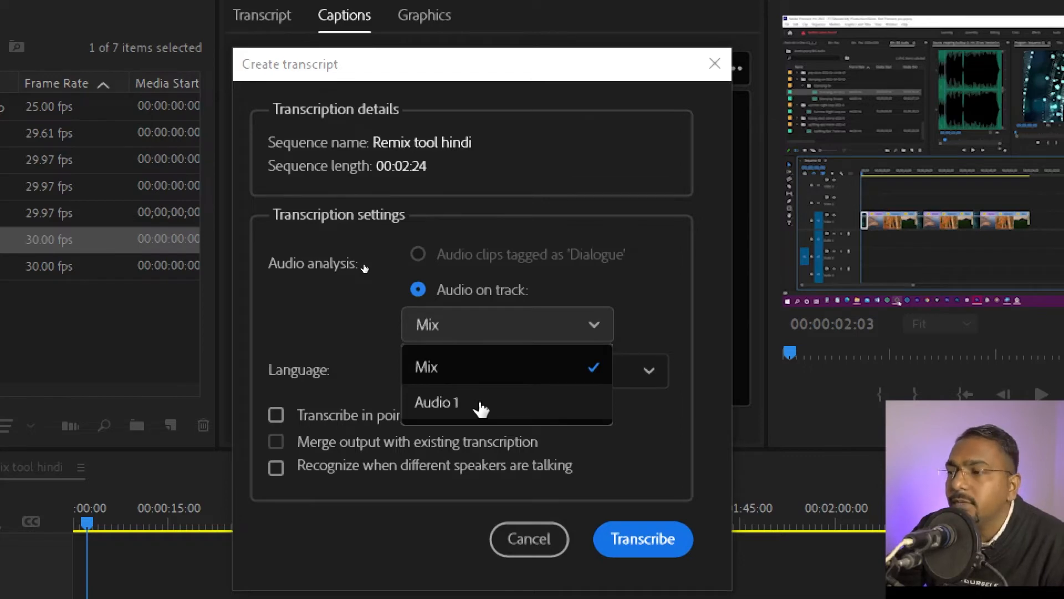
left_click(437, 402)
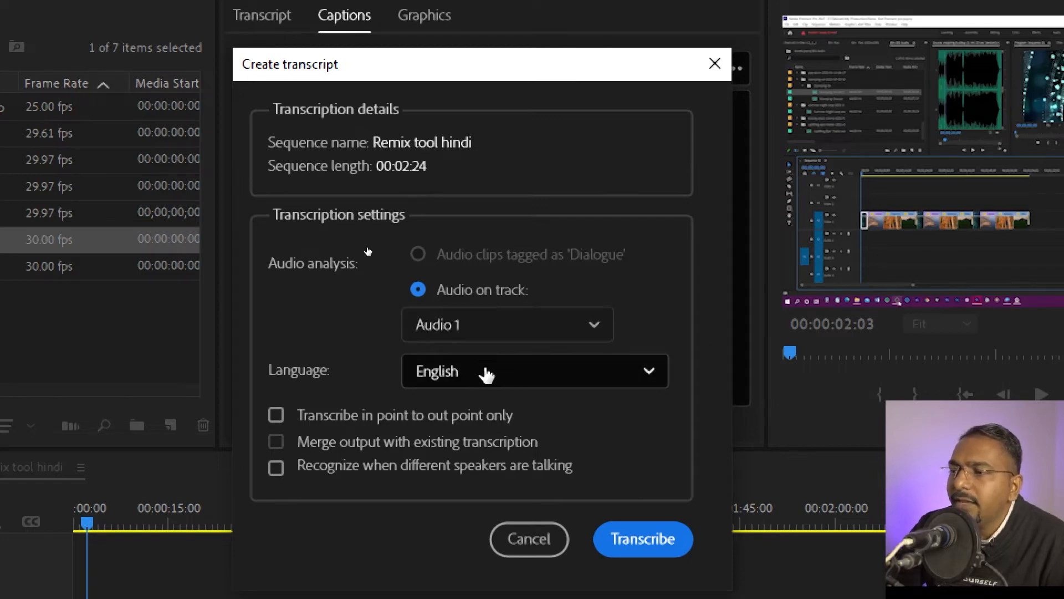
- Browse the list of available transcription languages
left_click(533, 371)
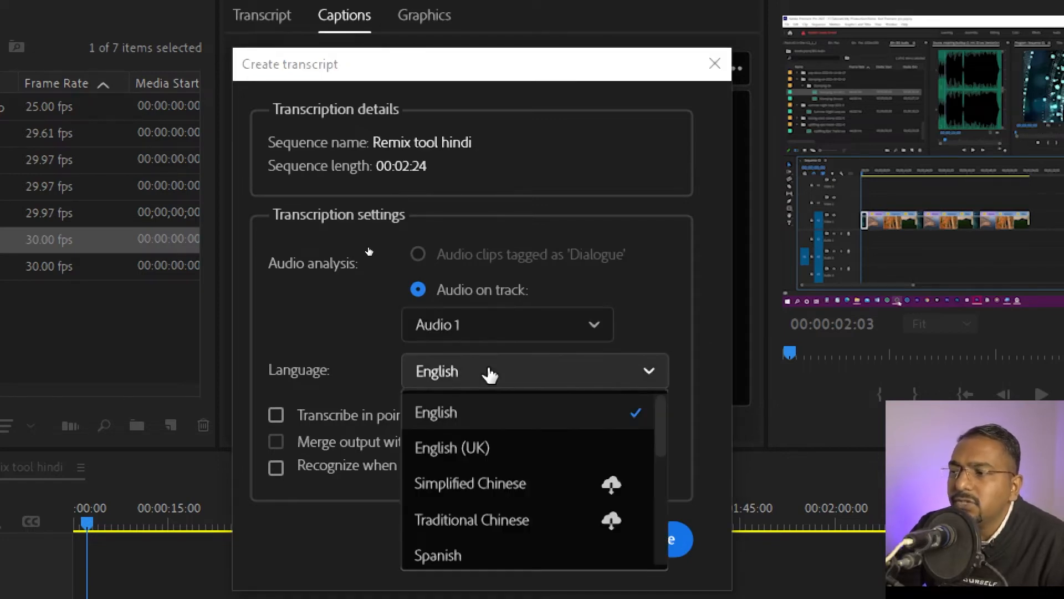
scroll("down", 3)
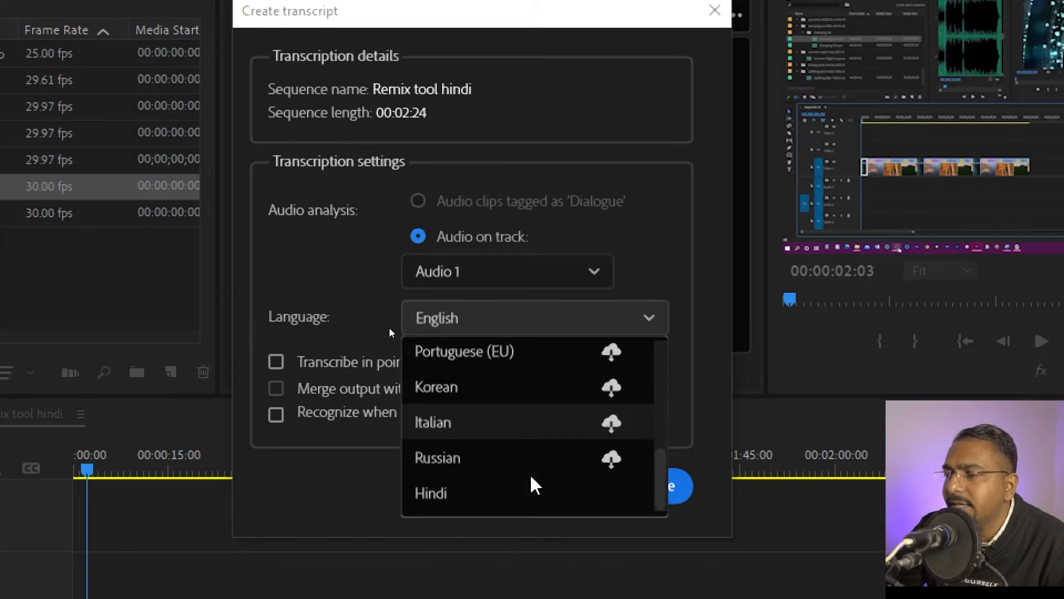
mouse_move(617, 407)
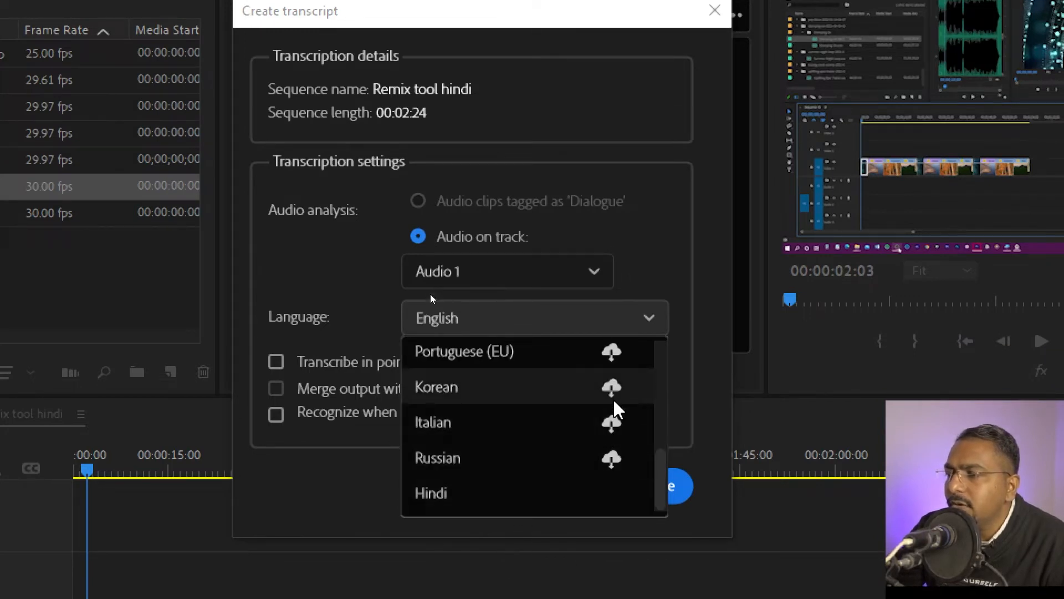
mouse_move(621, 431)
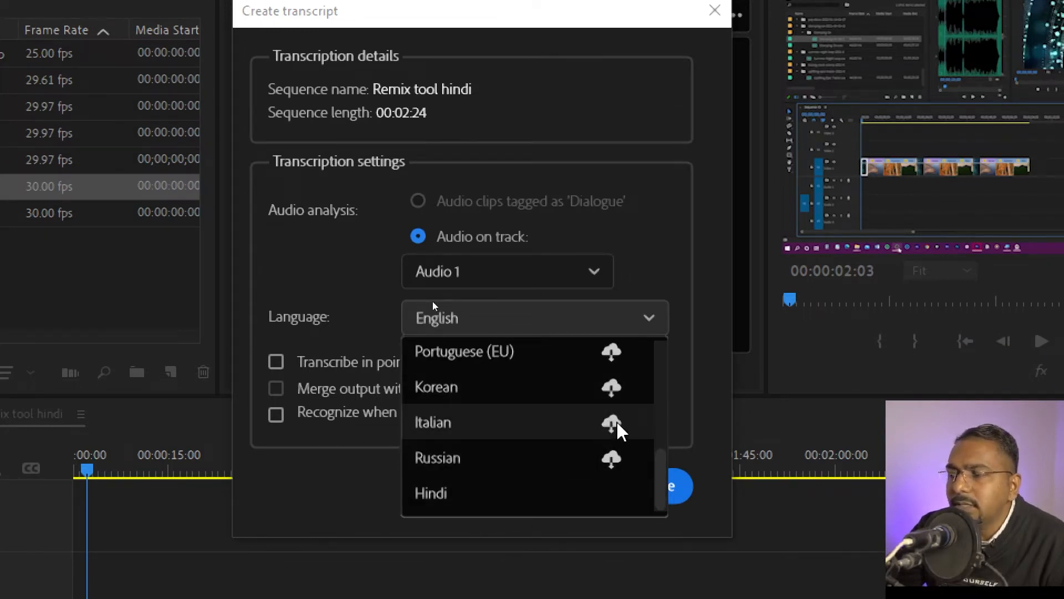
mouse_move(595, 425)
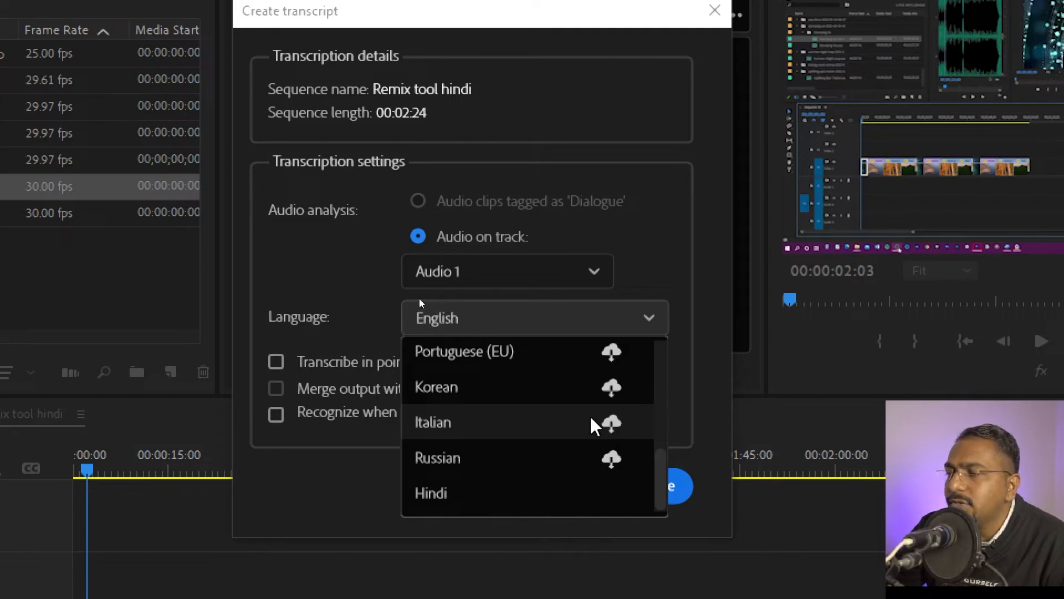
mouse_move(557, 452)
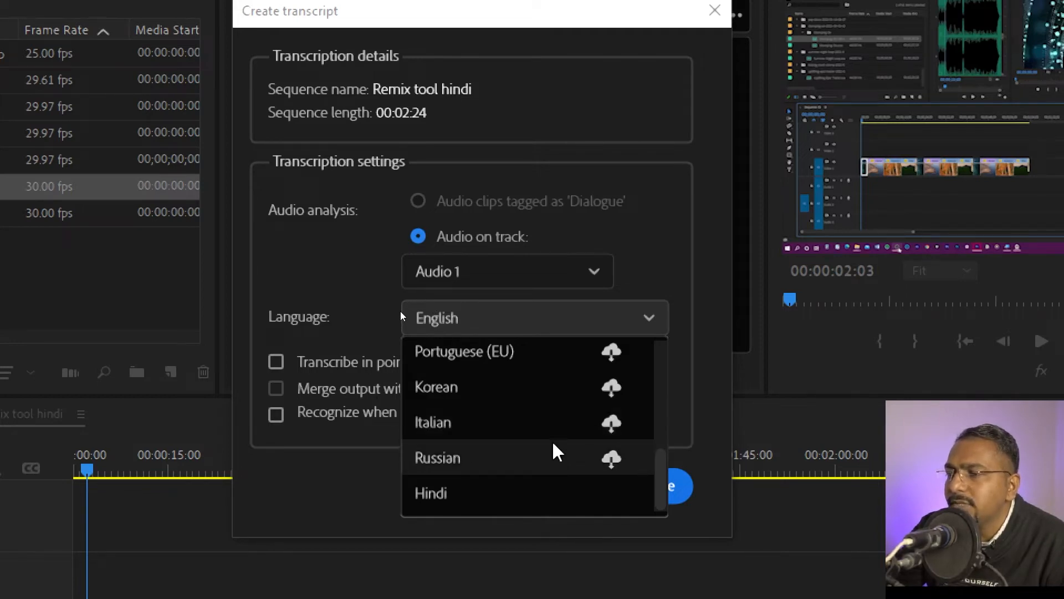
mouse_move(475, 502)
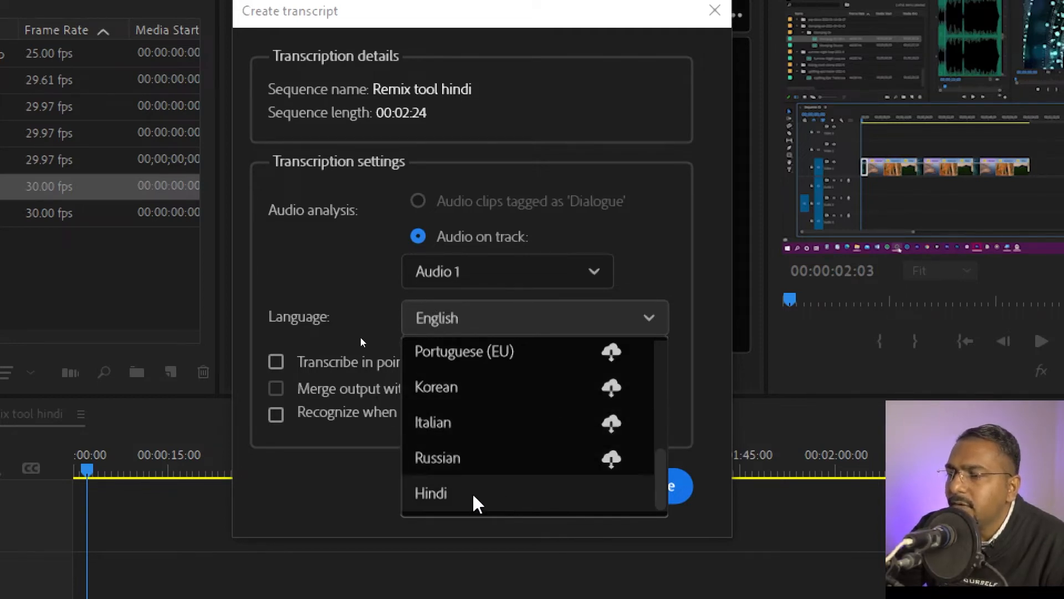
scroll("up", 3)
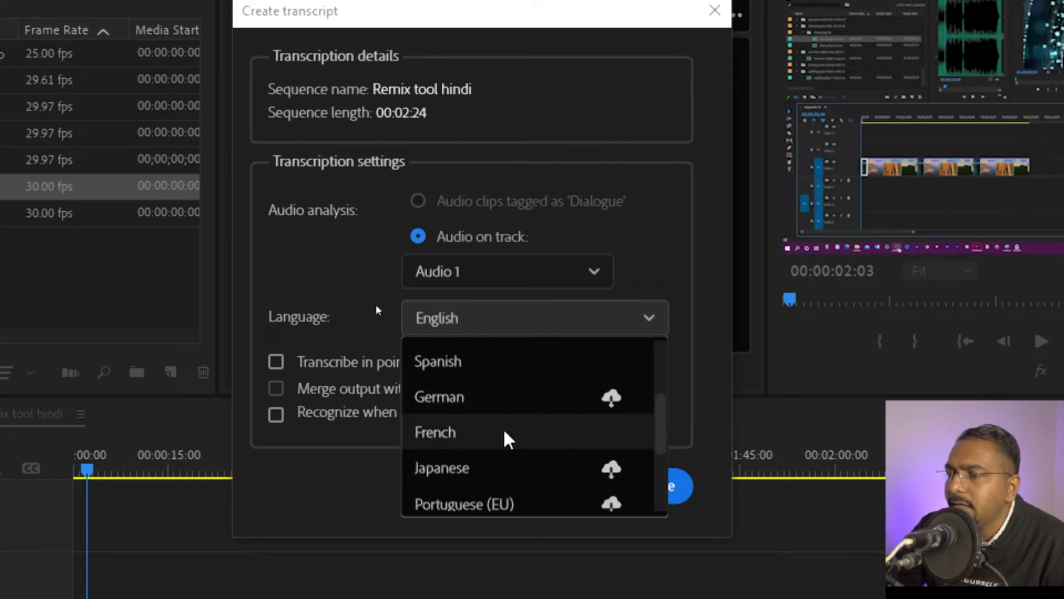
scroll("up", 3)
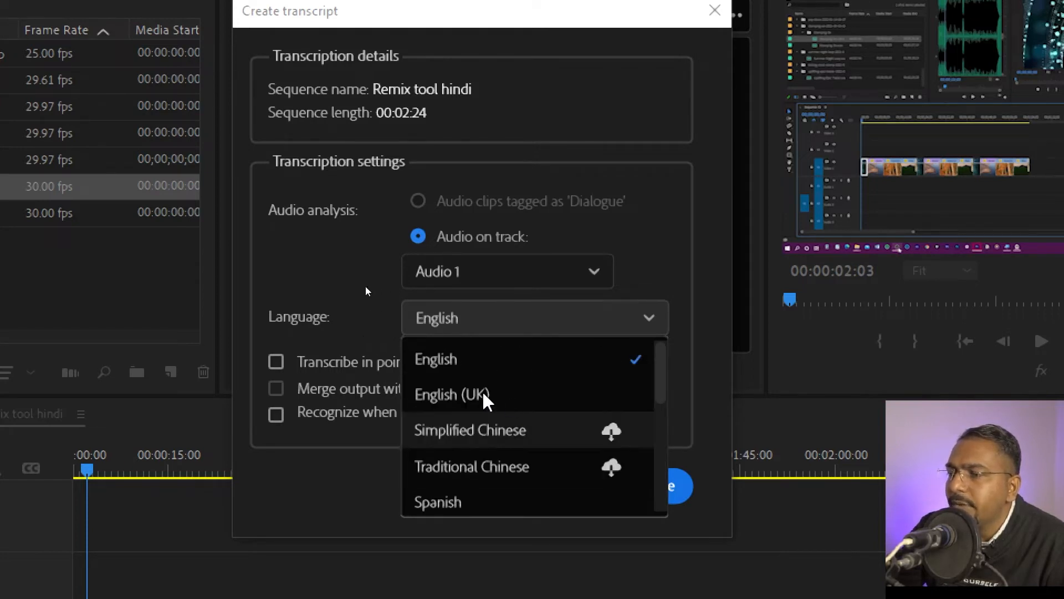
scroll("down", 3)
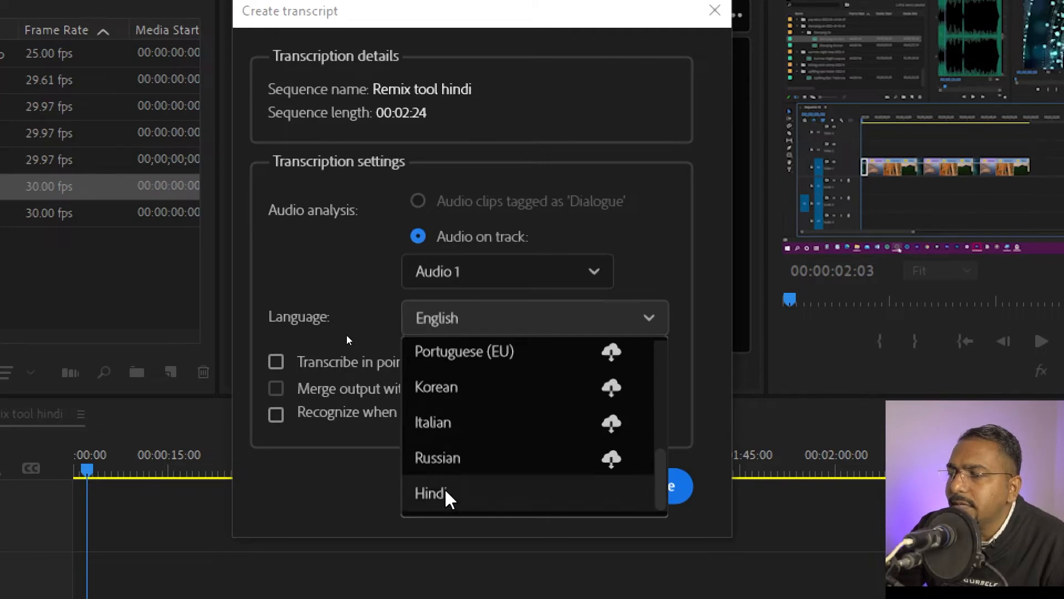
- Choose Hindi and transcribe the whole sequence instead of in-to-out only
left_click(431, 492)
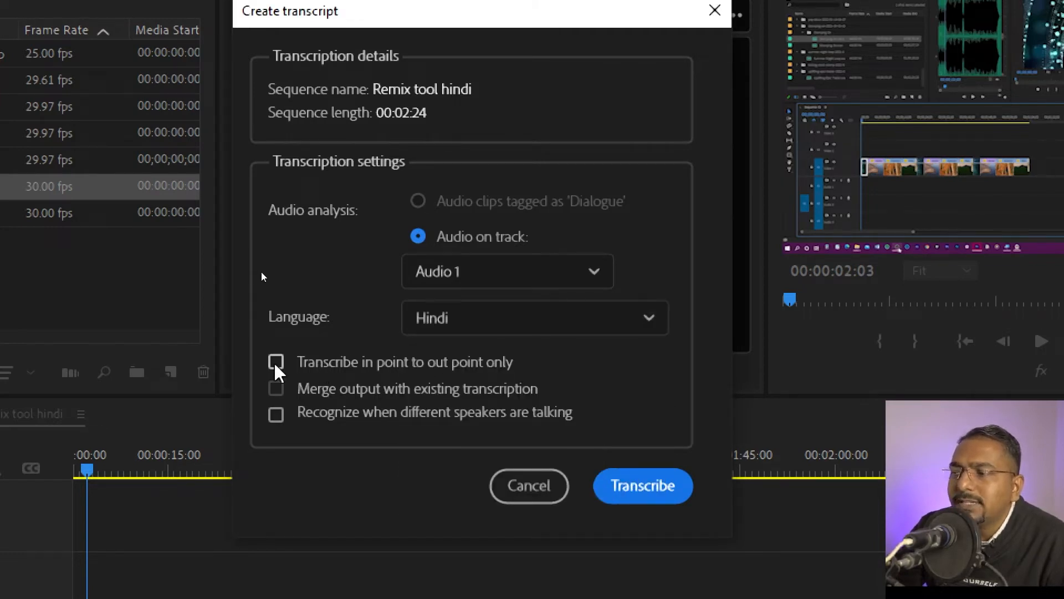
mouse_move(274, 407)
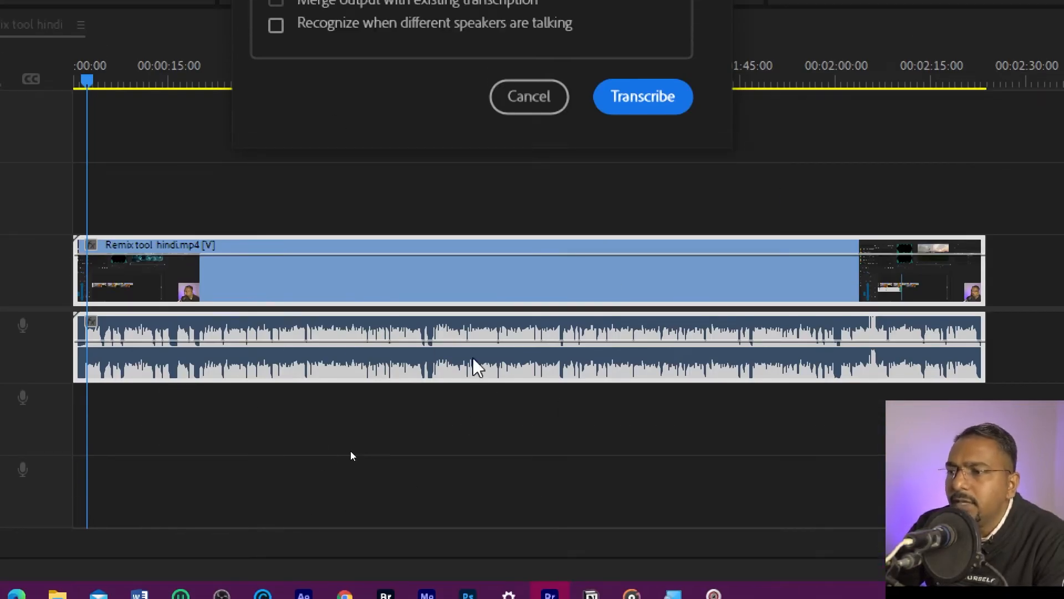
mouse_move(156, 311)
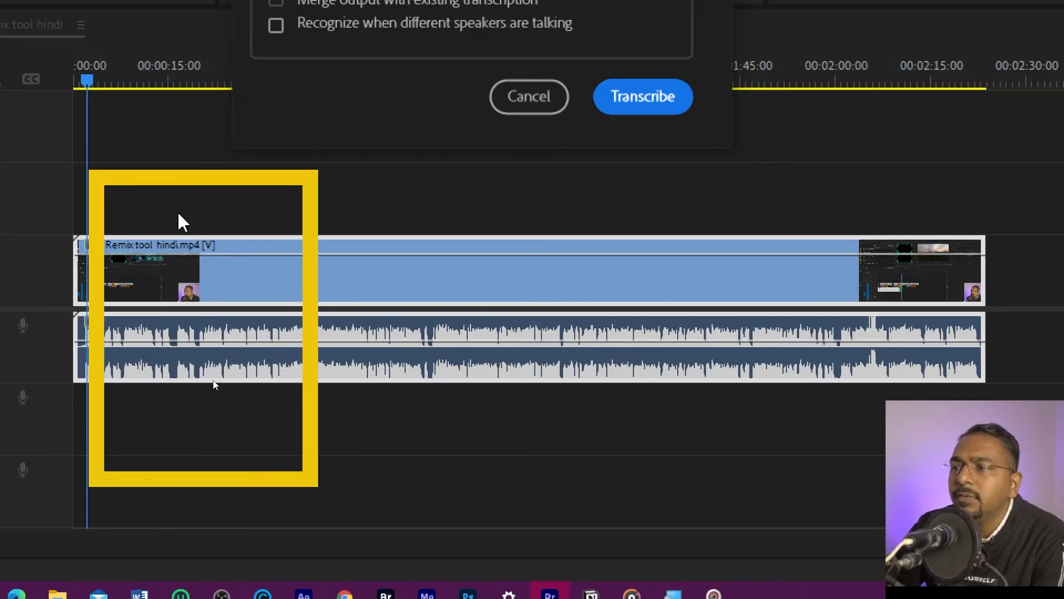
mouse_move(186, 92)
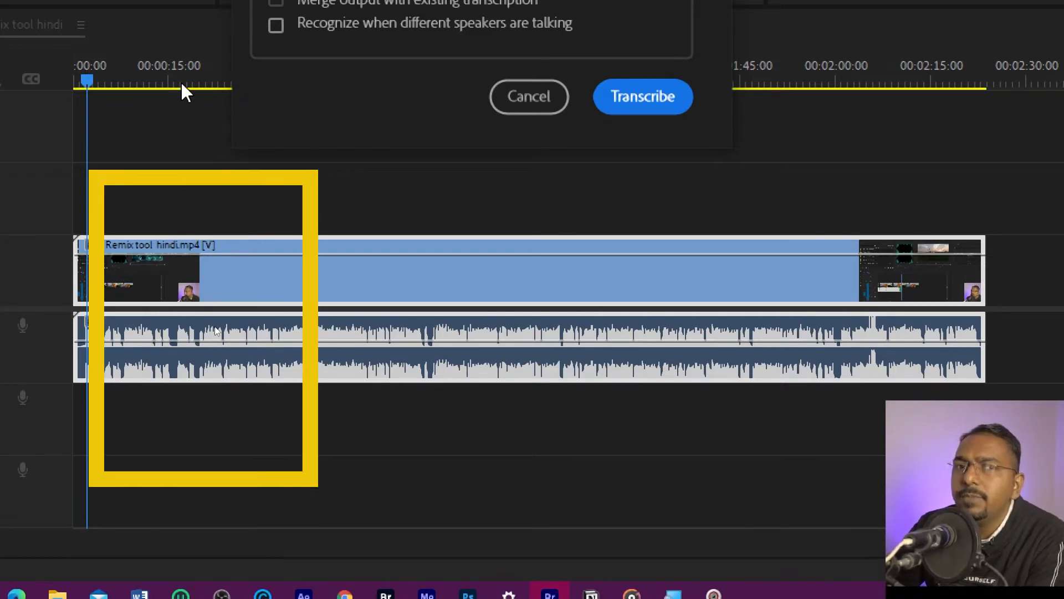
mouse_move(233, 69)
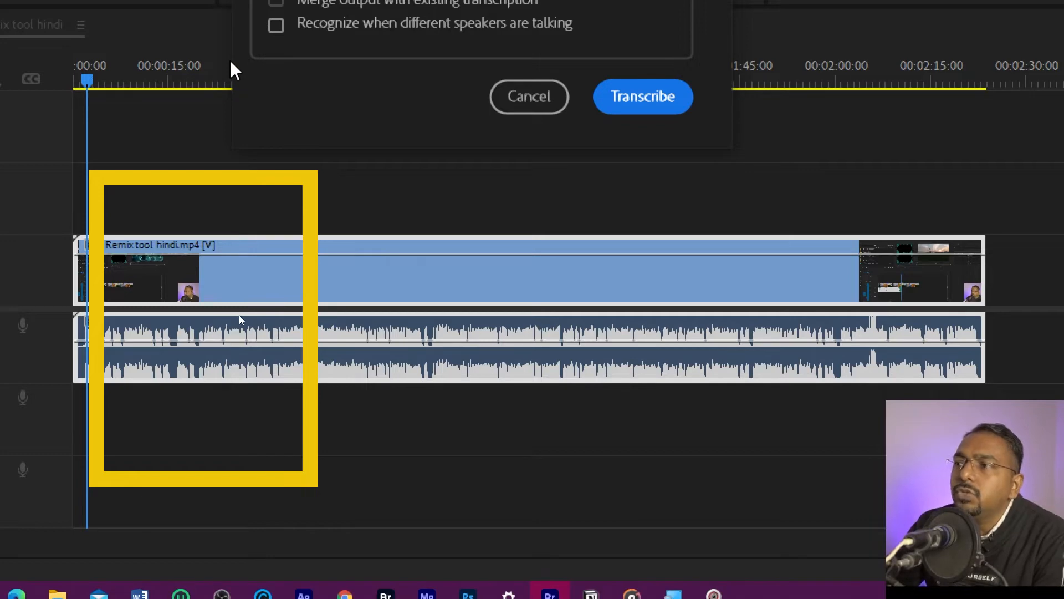
mouse_move(231, 209)
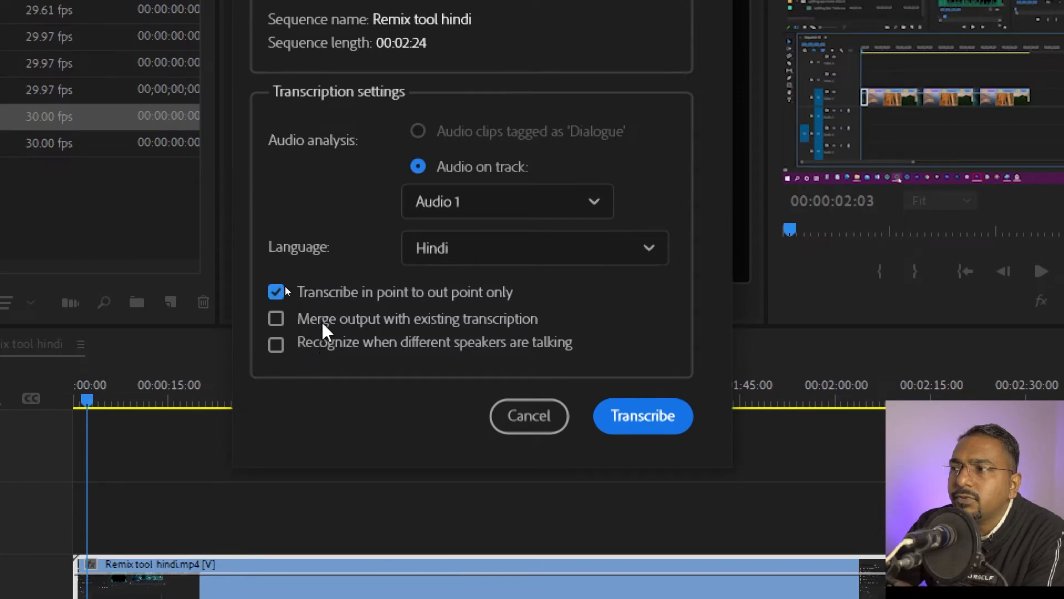
mouse_move(367, 333)
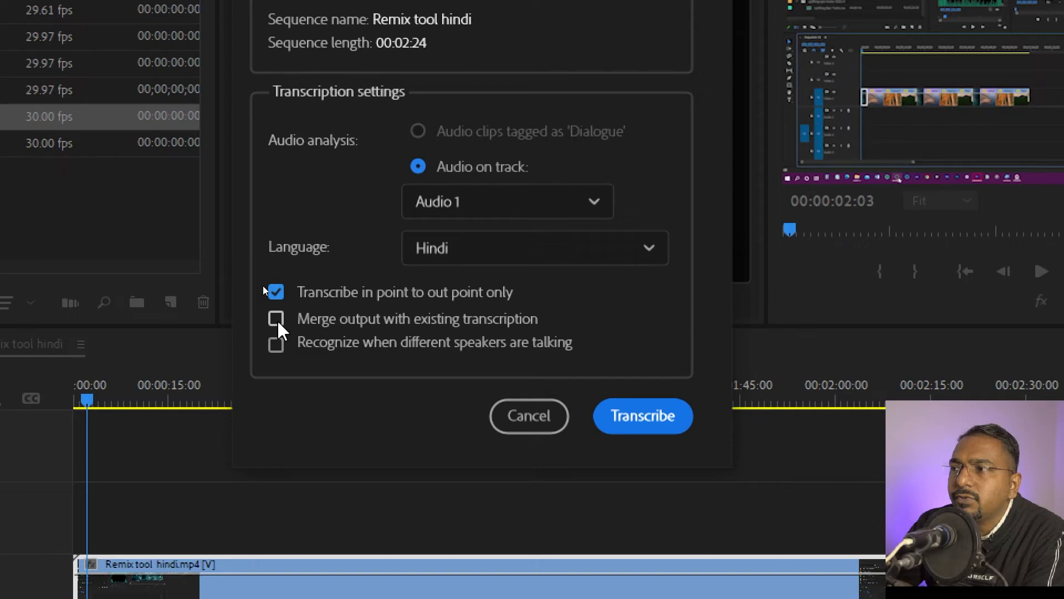
left_click(276, 318)
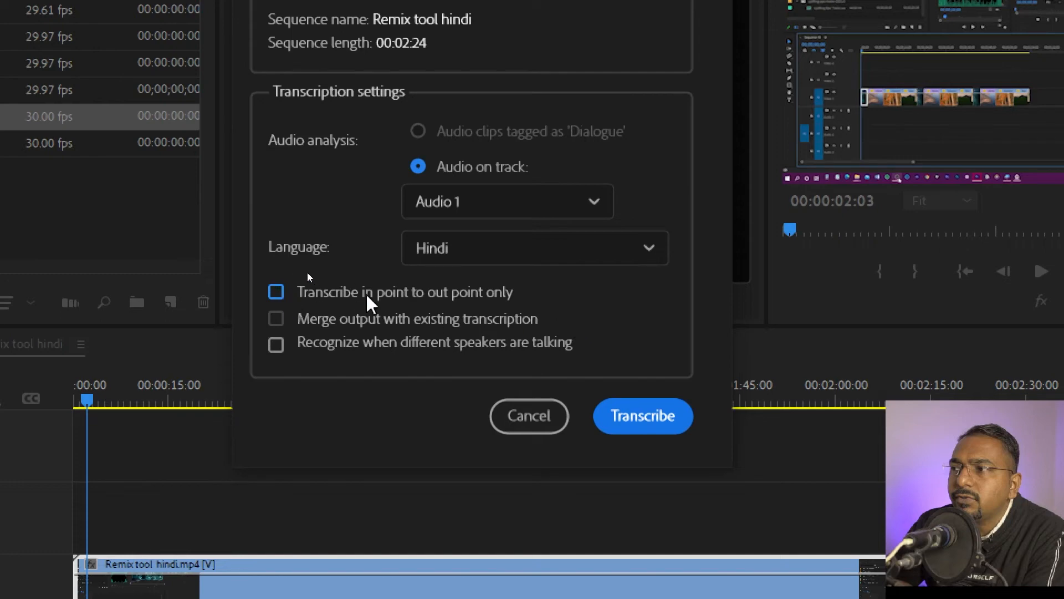
mouse_move(482, 275)
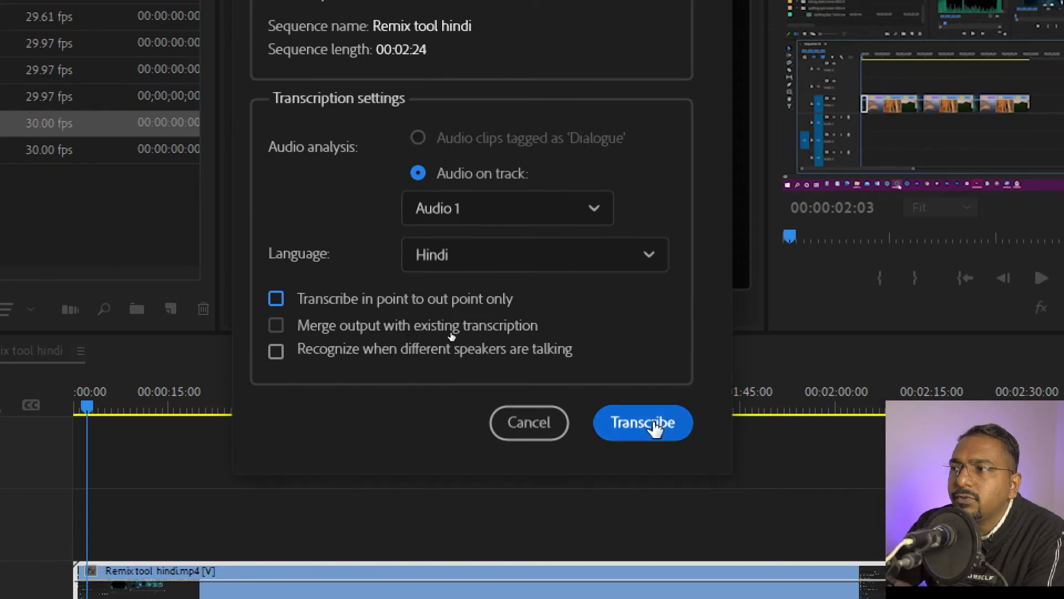
- Run the Hindi auto transcription of the sequence
left_click(642, 423)
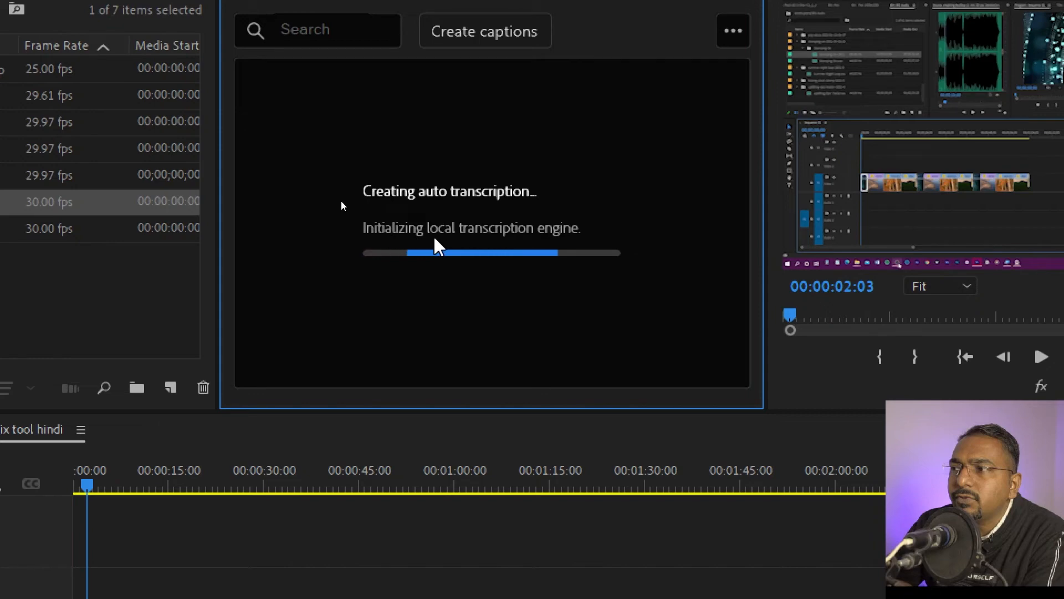
mouse_move(585, 244)
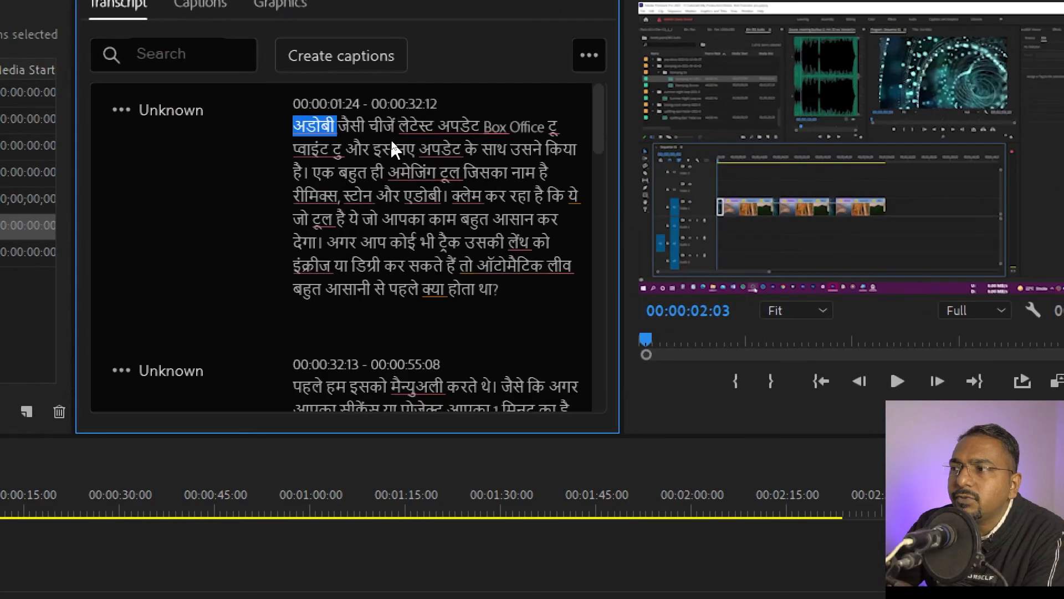
mouse_move(589, 56)
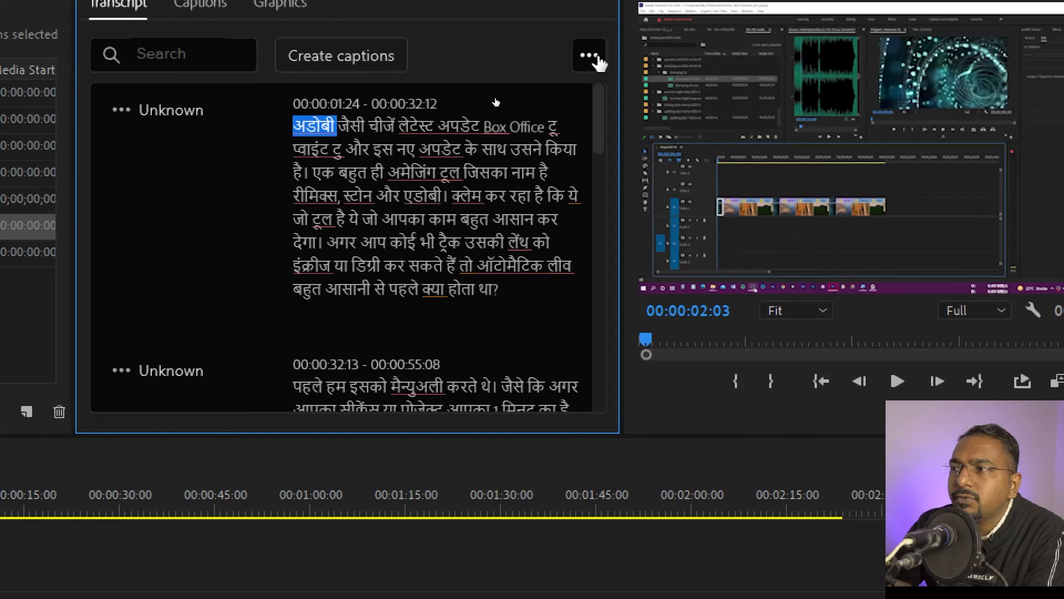
- Show the transcript's re-transcribe, export and spell-check options
left_click(588, 56)
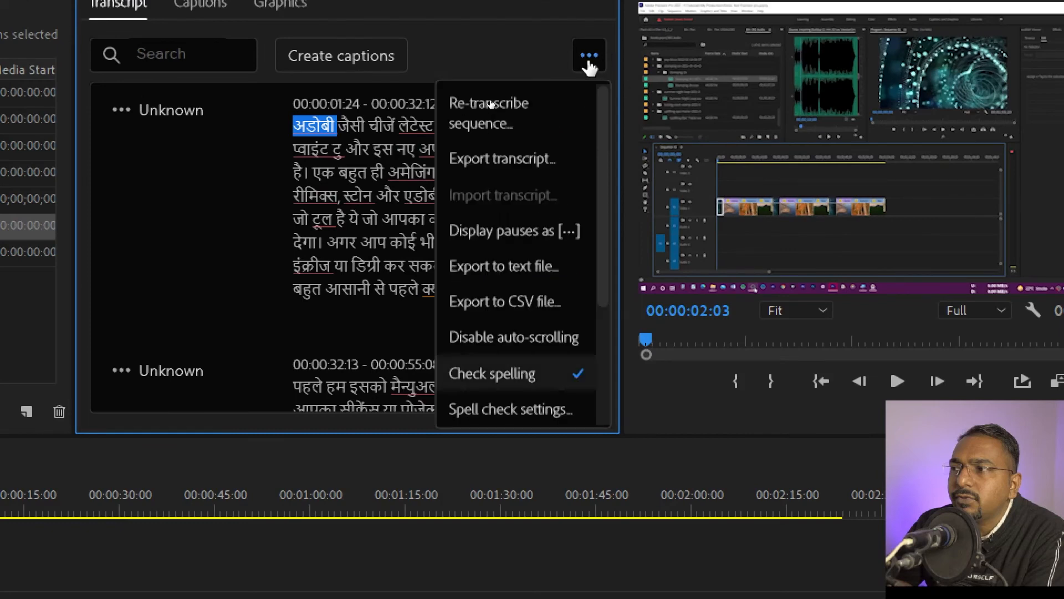
mouse_move(489, 113)
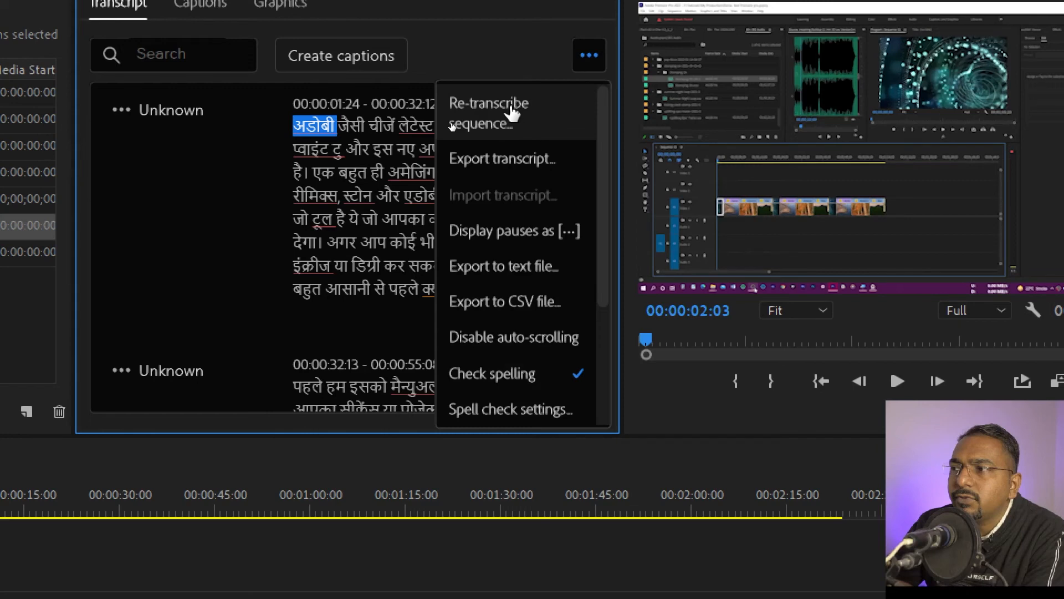
mouse_move(527, 166)
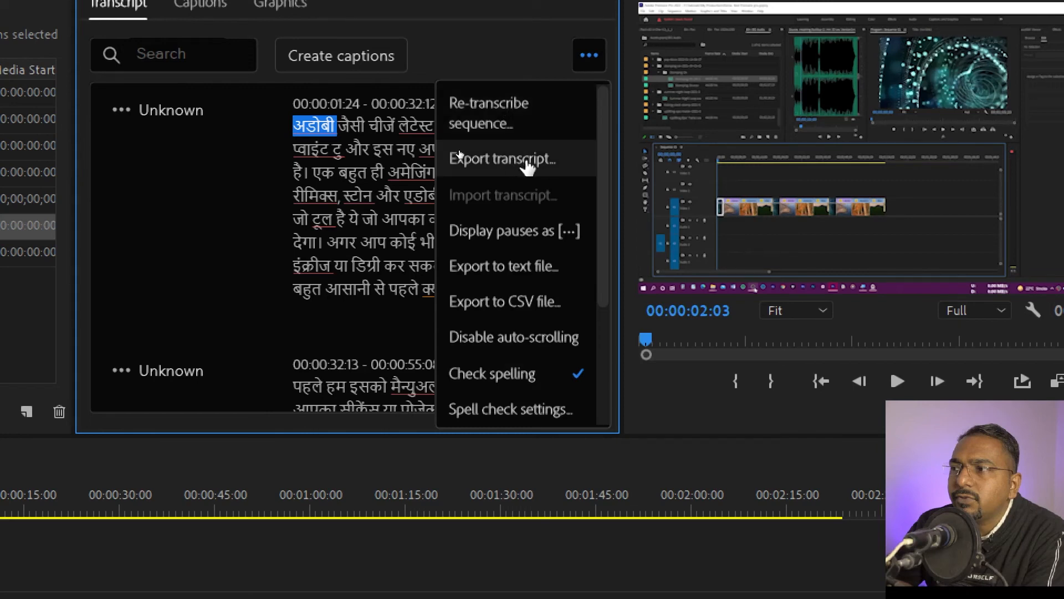
mouse_move(531, 230)
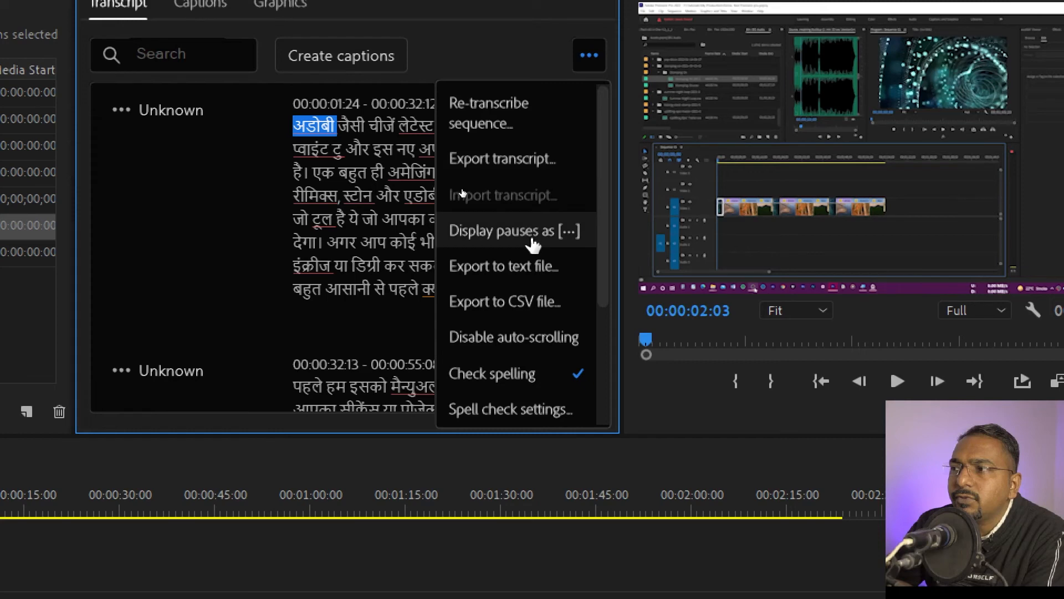
mouse_move(530, 266)
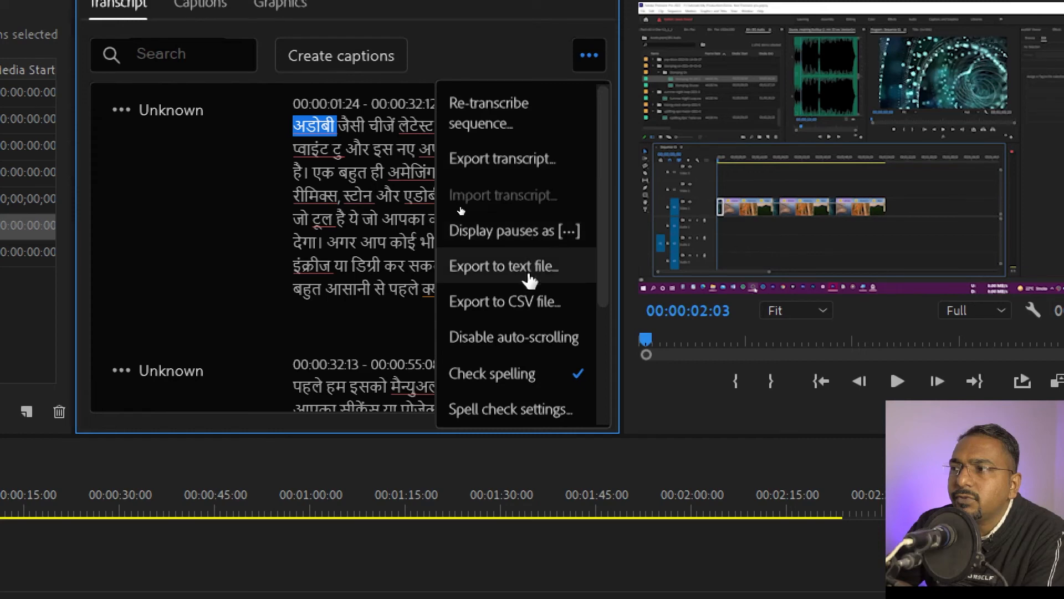
mouse_move(524, 301)
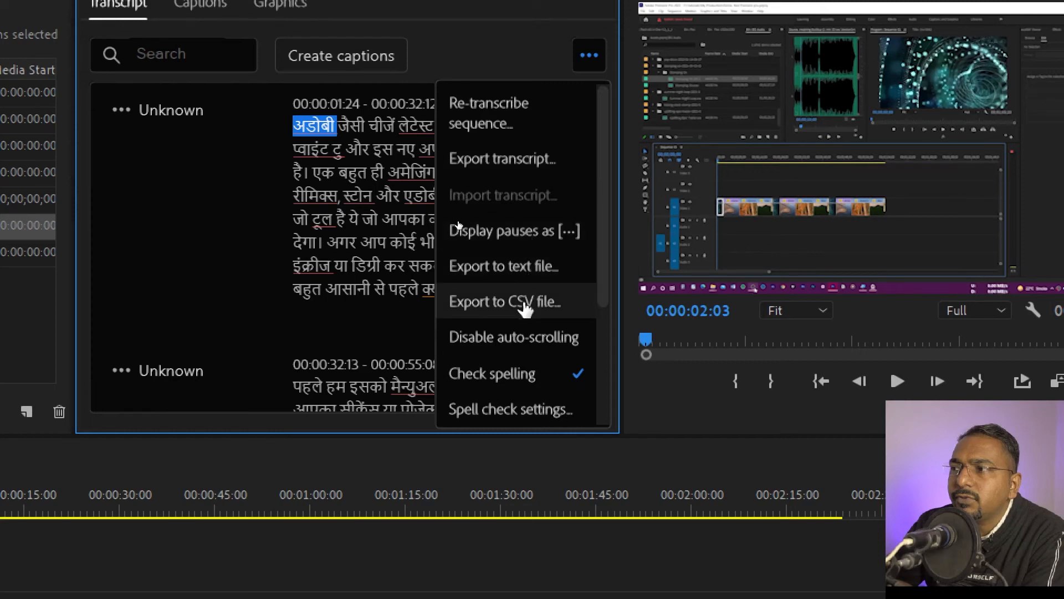
mouse_move(523, 336)
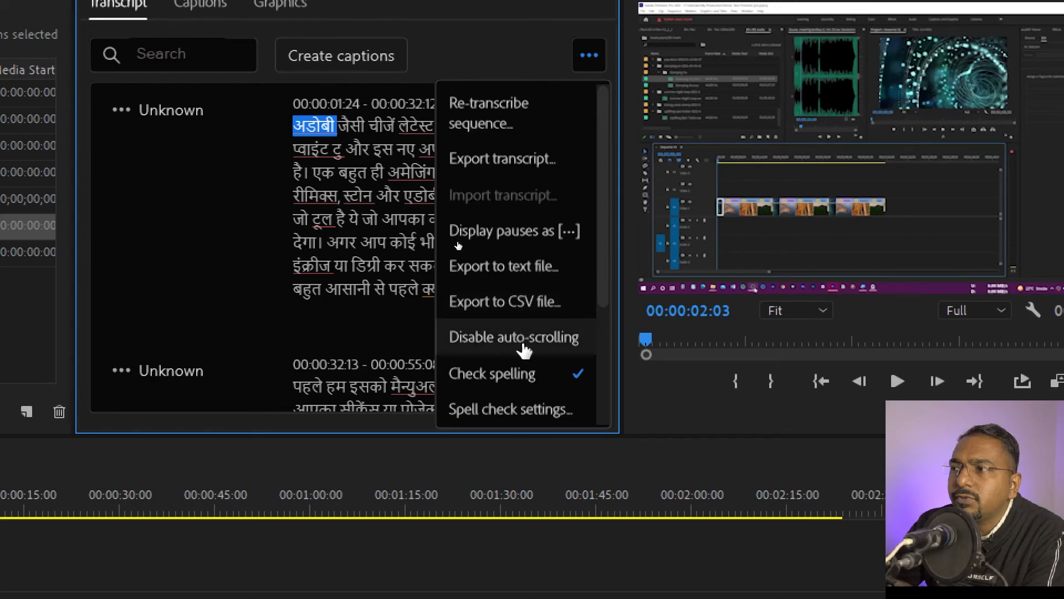